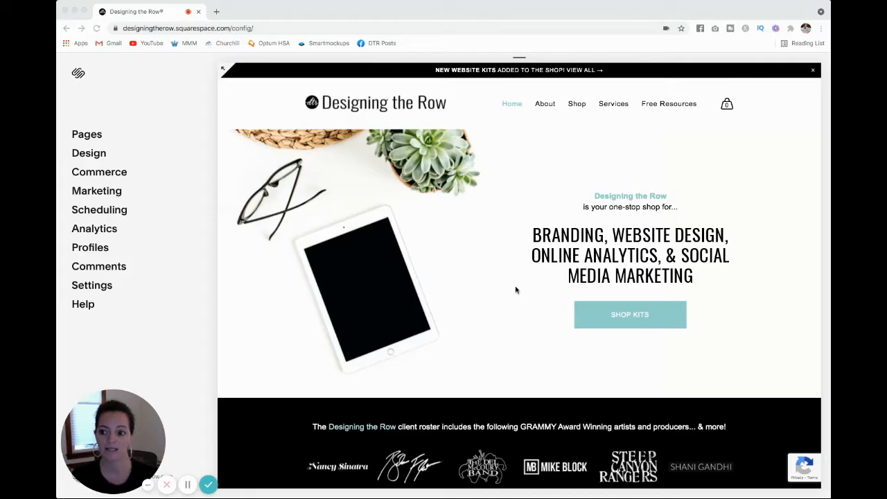
mouse_move(302, 368)
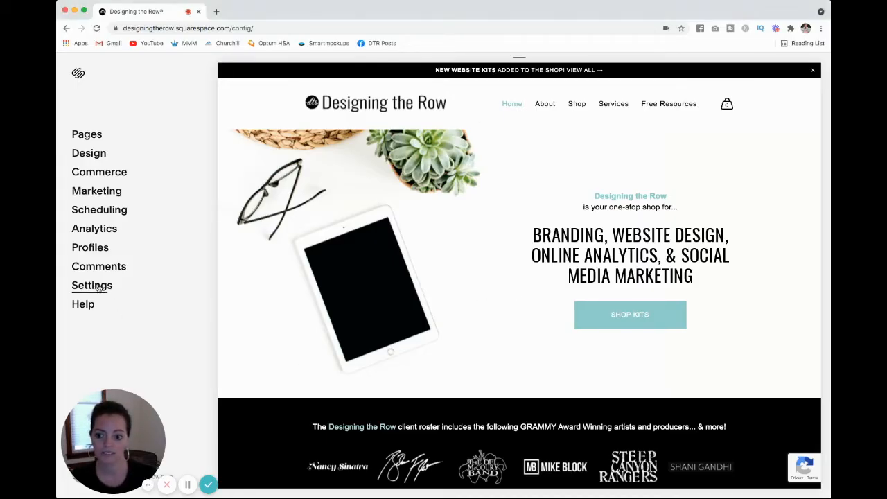
Reach the Google Workspace settings listing the site's single administrator account
left_click(92, 286)
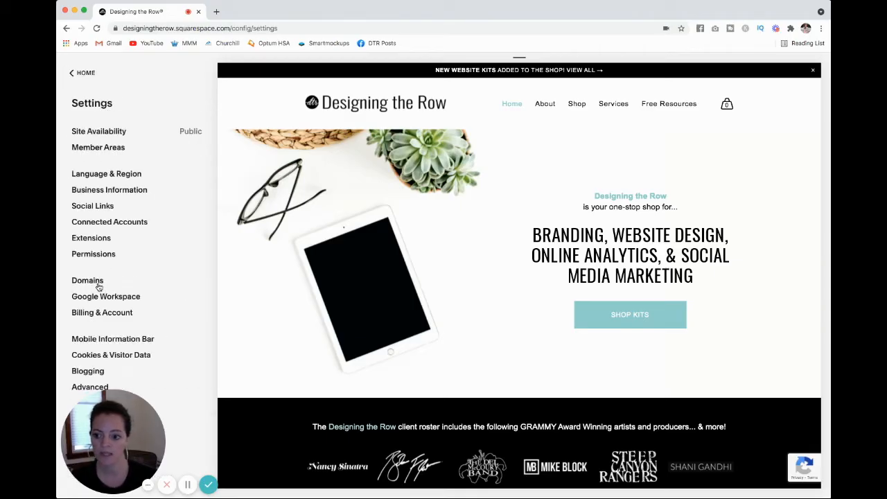
left_click(105, 296)
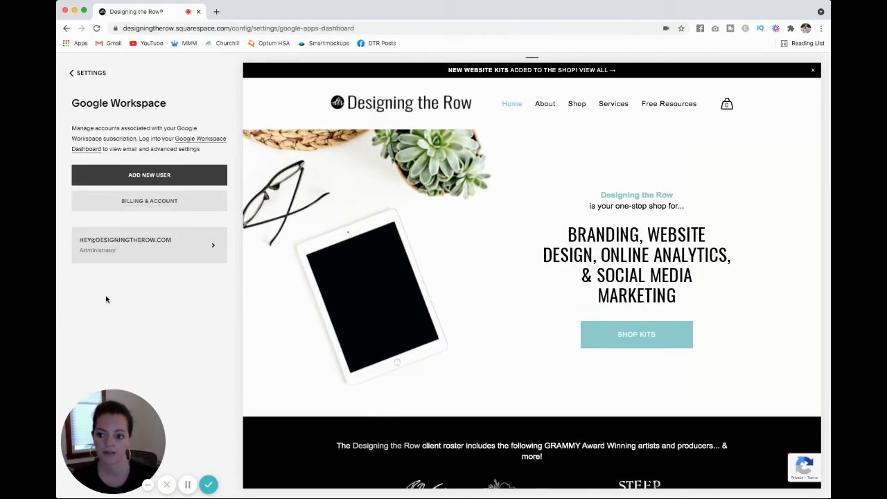
mouse_move(105, 266)
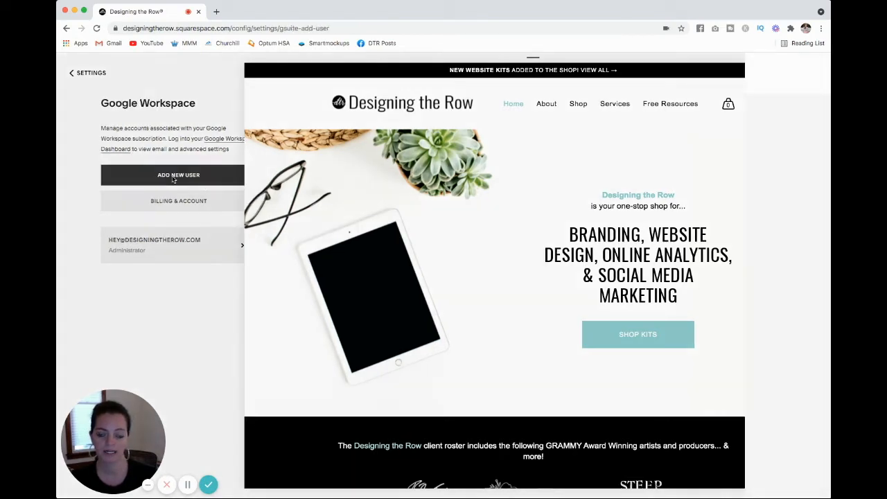
left_click(177, 174)
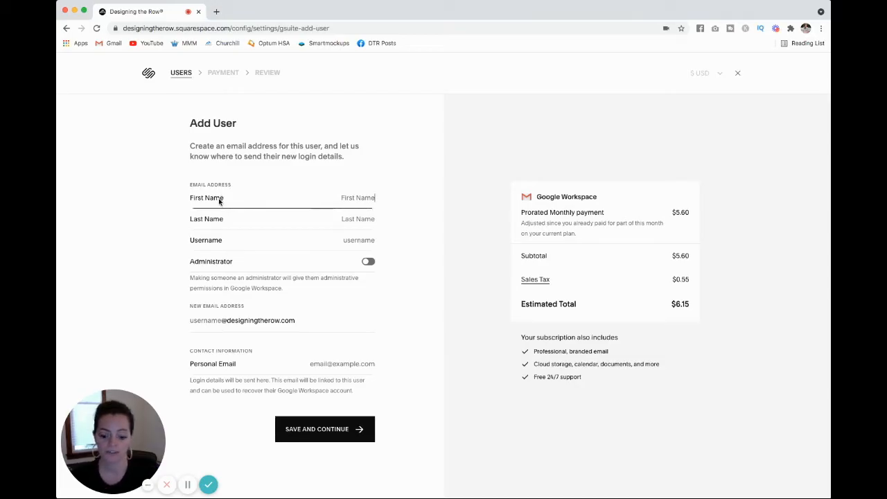
type("Erin")
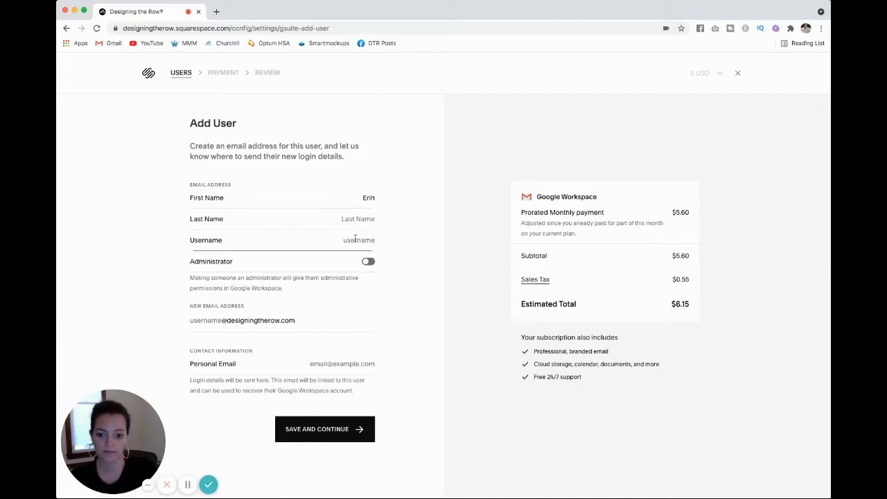
type("erin")
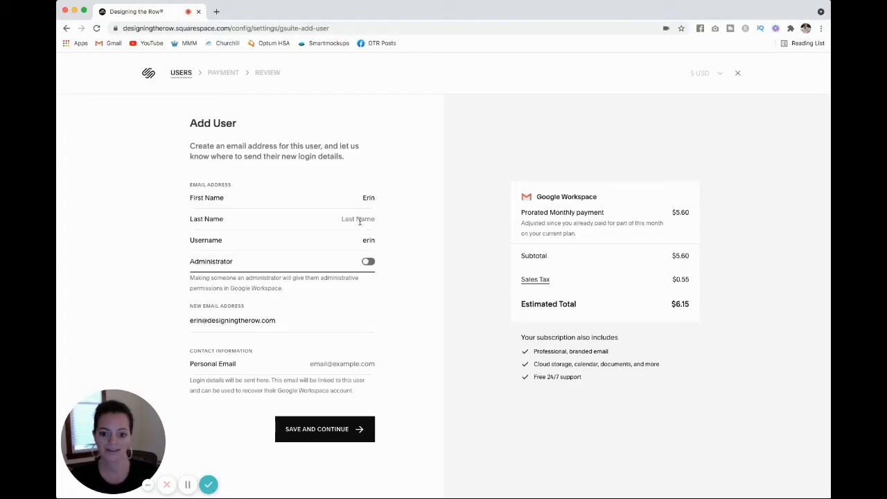
mouse_move(483, 329)
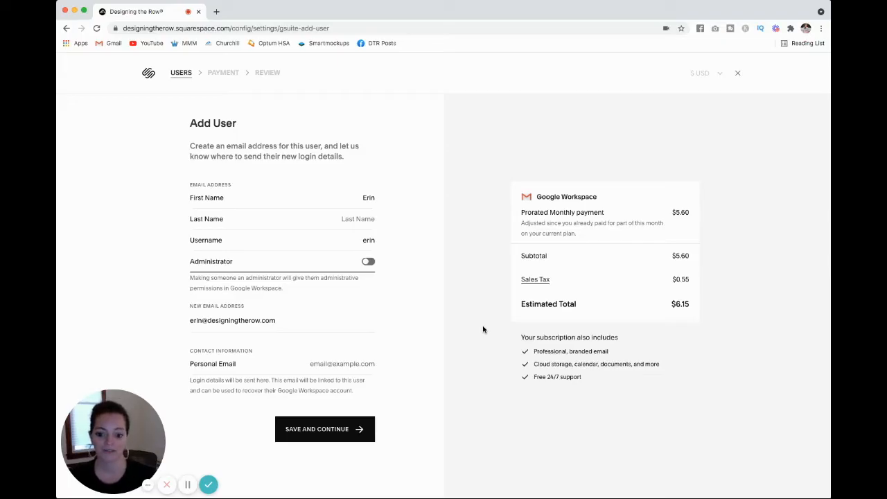
mouse_move(214, 95)
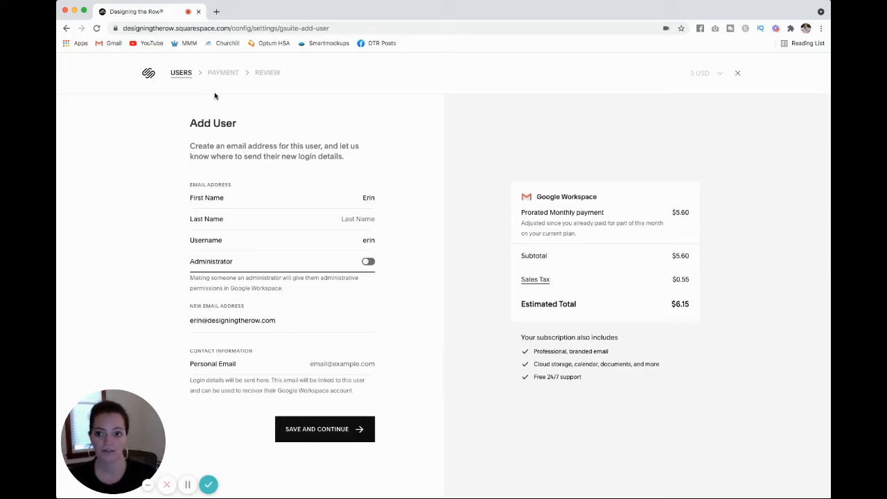
mouse_move(214, 85)
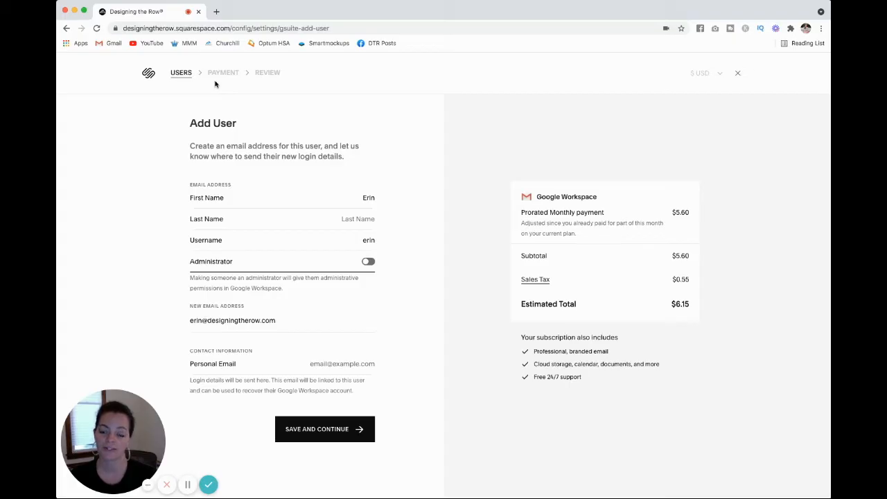
mouse_move(275, 84)
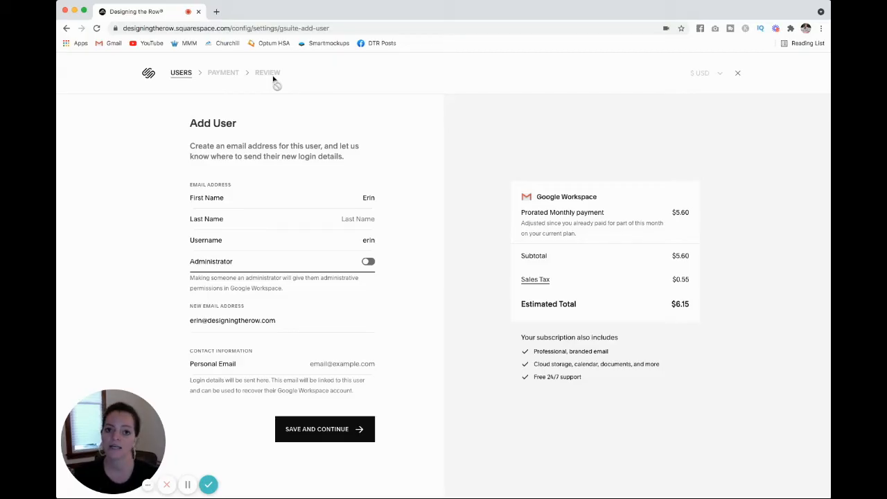
left_click(324, 428)
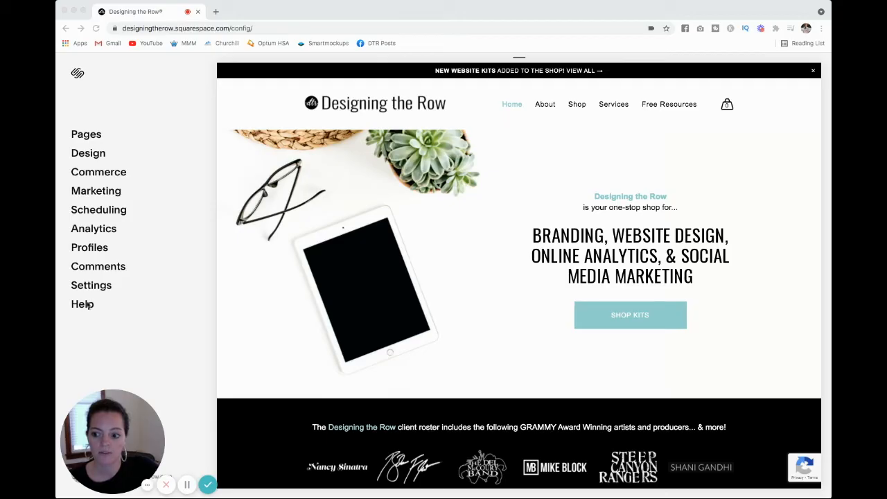
Show the designingtherow.com domain details with renewal, registrar, primary domain and DNS options
left_click(92, 286)
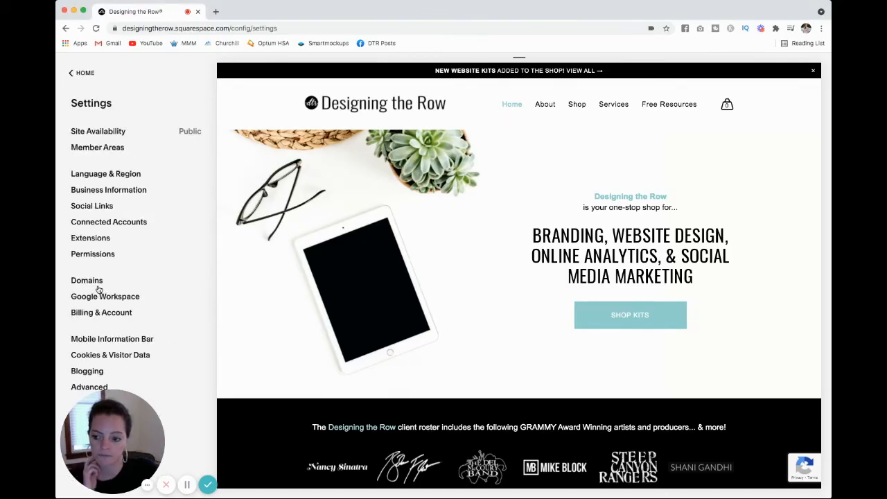
left_click(86, 280)
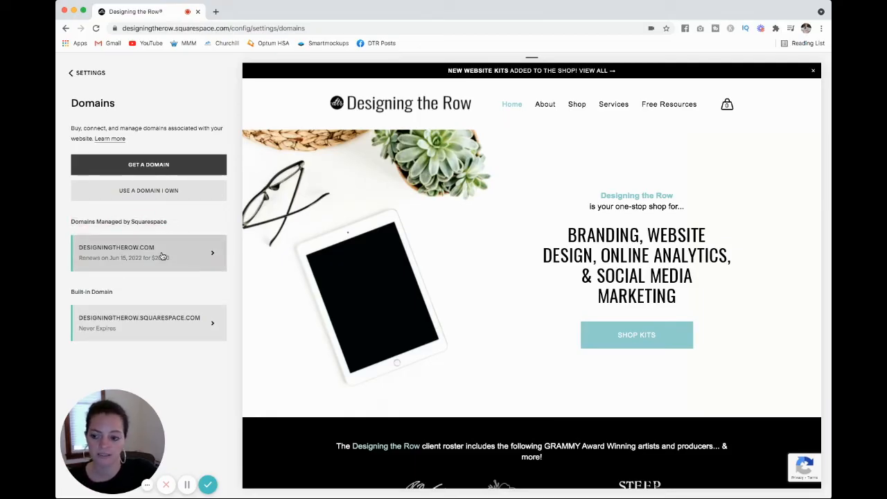
left_click(148, 252)
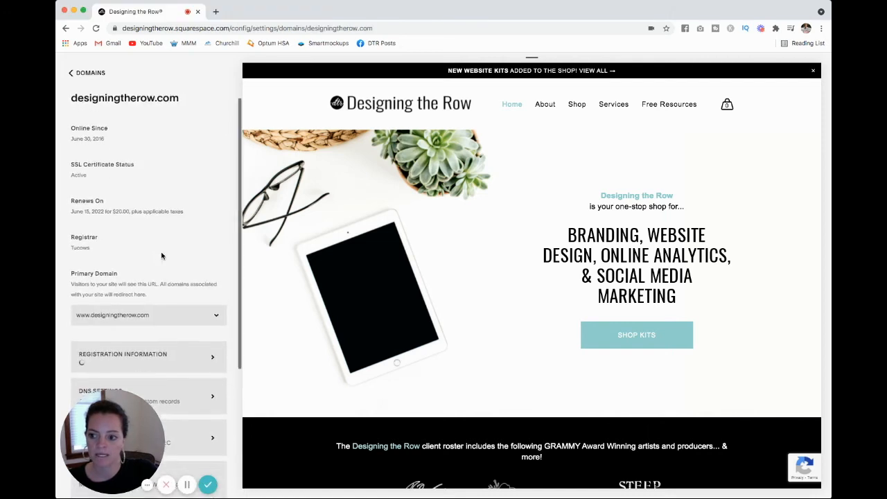
scroll("down", 3)
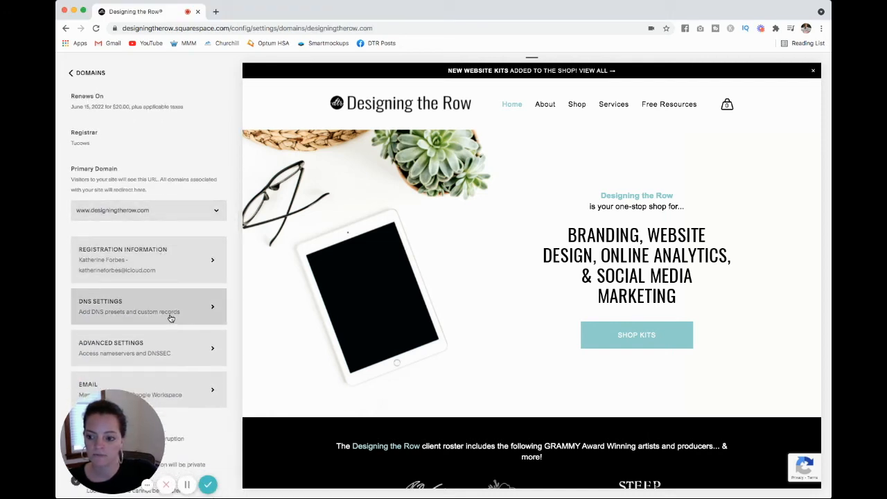
mouse_move(152, 311)
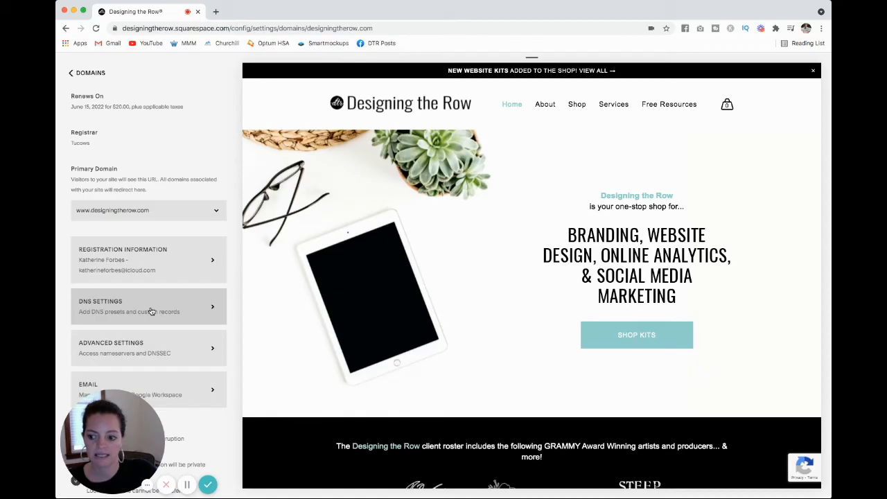
View the designingtherow.com DNS records down to the Google Workspace MX entries
left_click(148, 306)
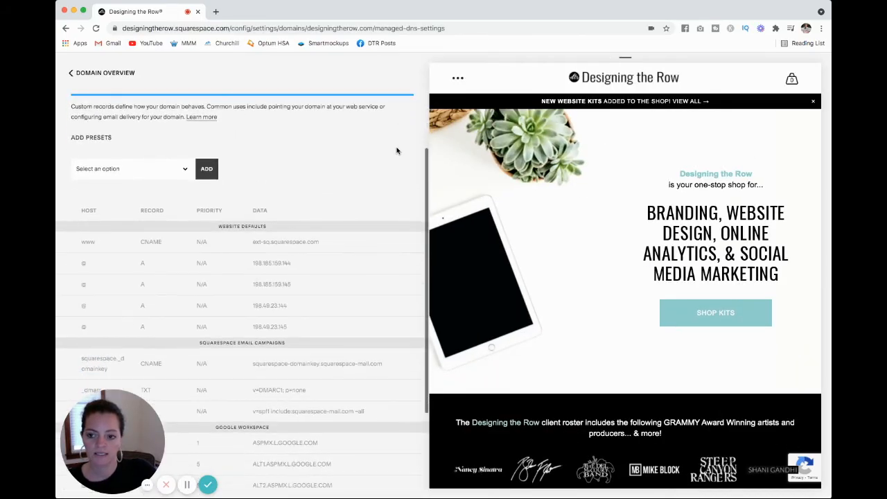
scroll("down", 3)
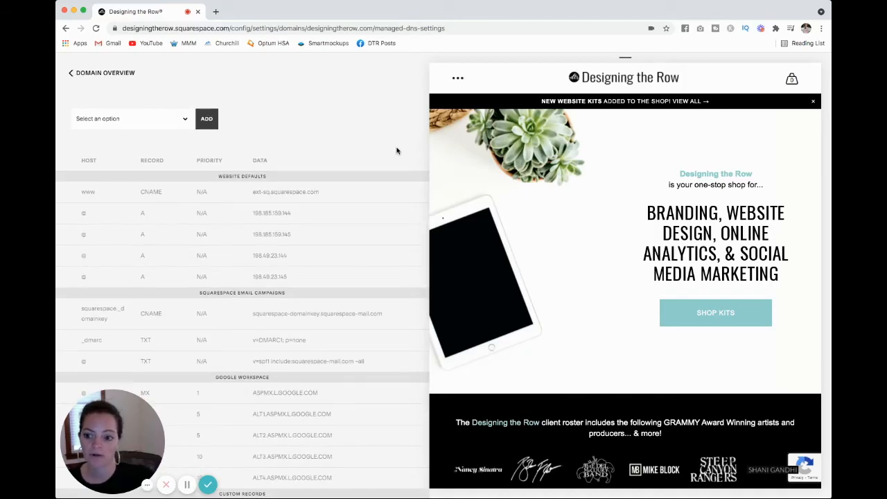
scroll("down", 3)
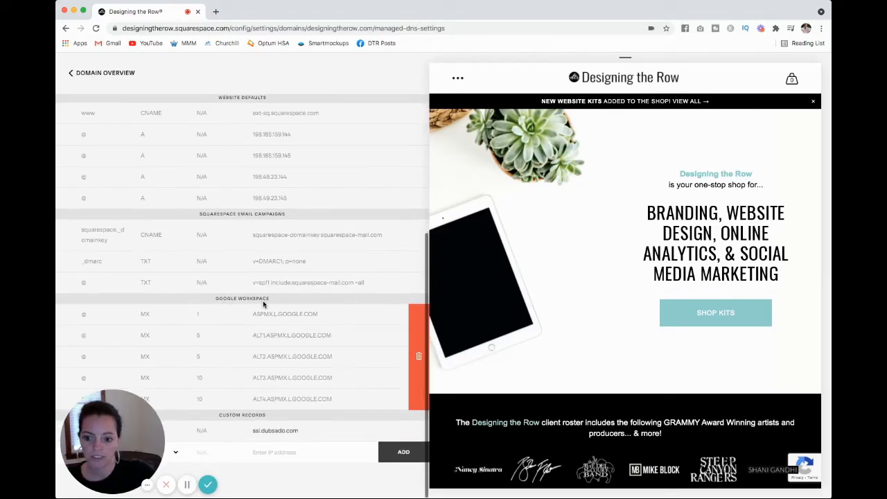
mouse_move(97, 380)
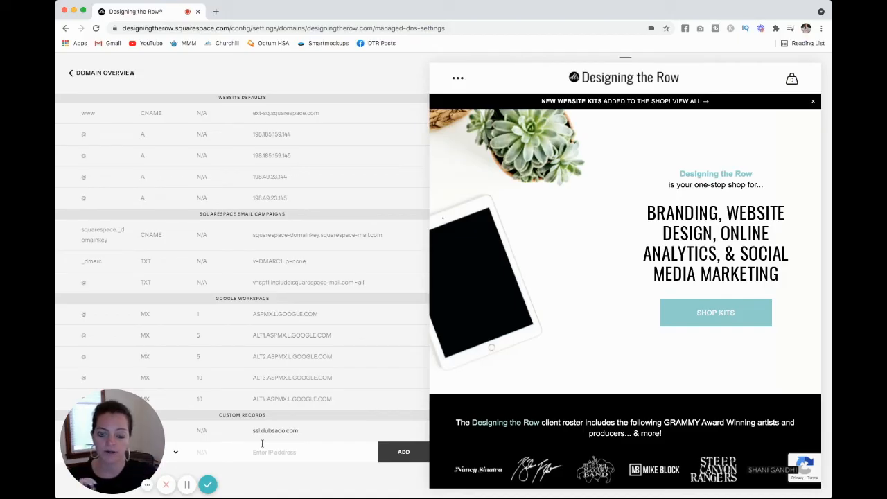
mouse_move(152, 313)
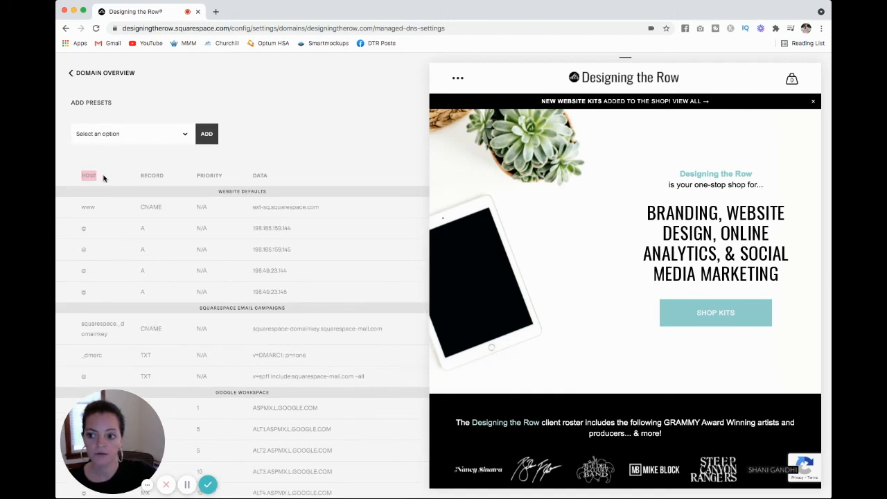
scroll("down", 3)
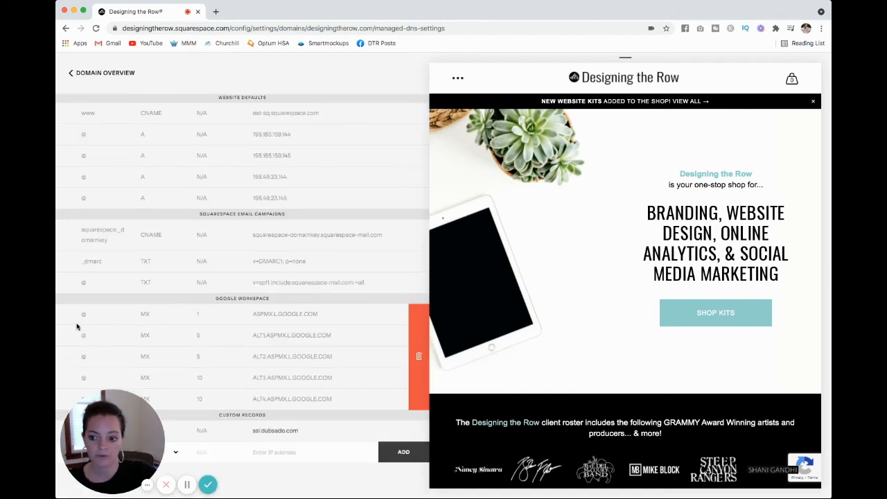
scroll("up", 3)
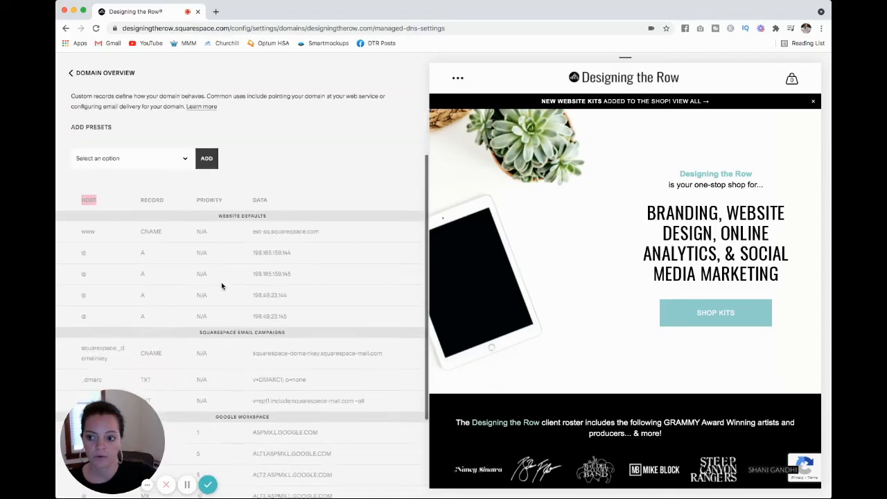
scroll("down", 3)
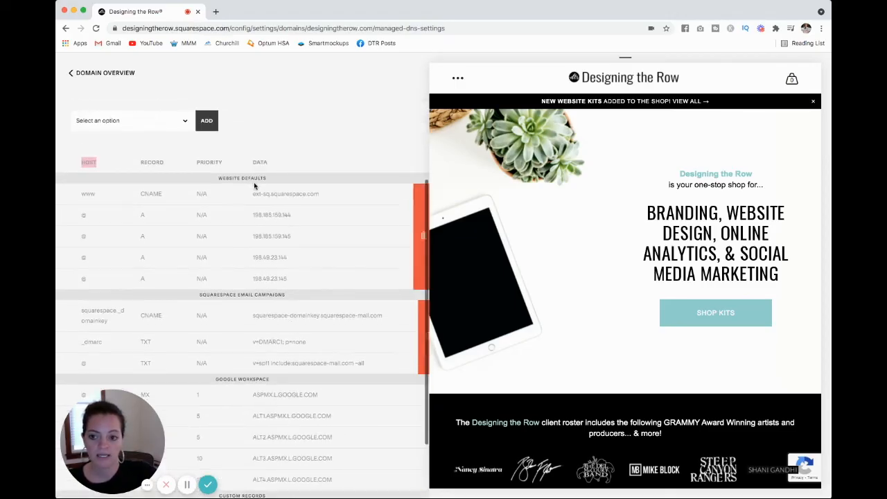
scroll("down", 3)
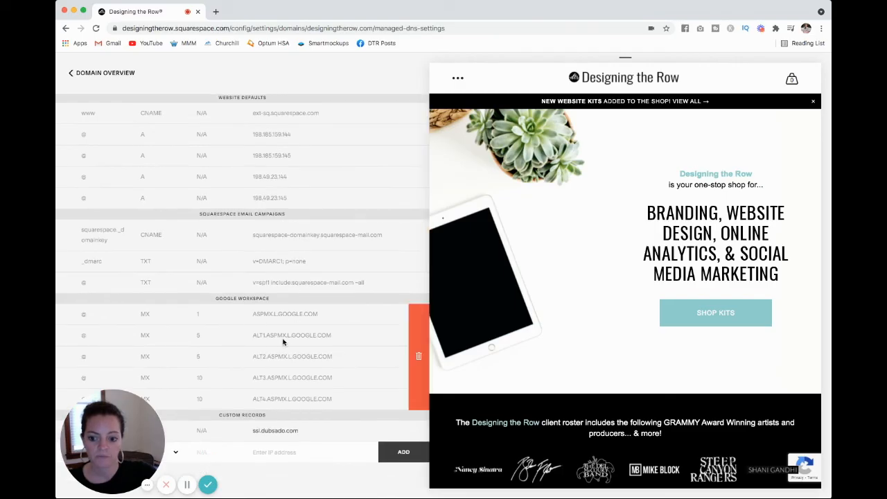
mouse_move(335, 151)
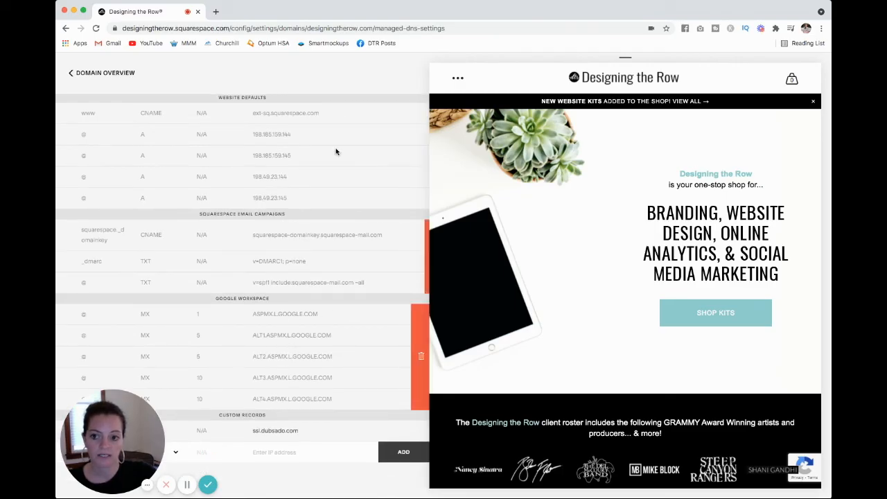